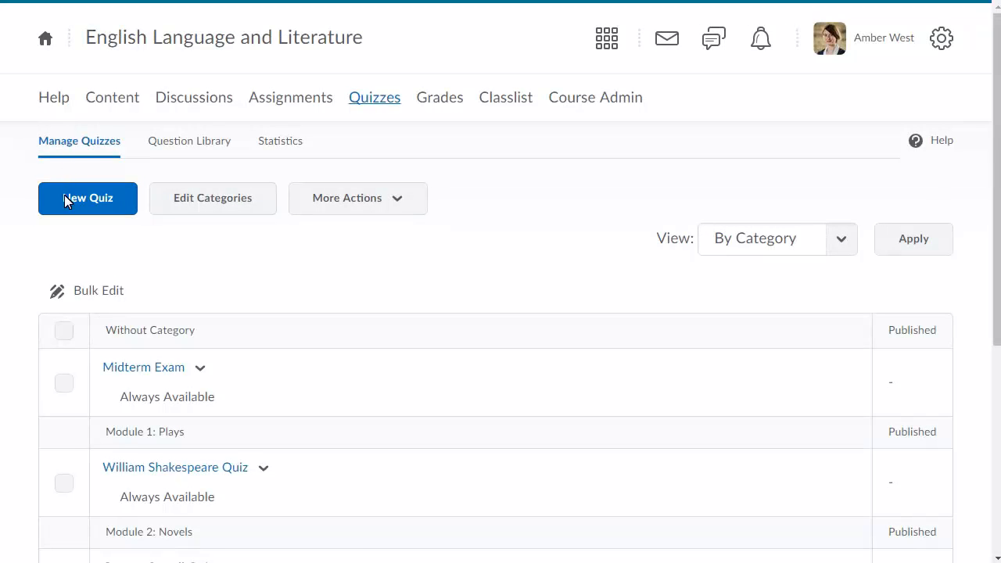
# Create a new quiz from Manage Quizzes and name it 'Poetry Quiz'
pyautogui.click(88, 197)
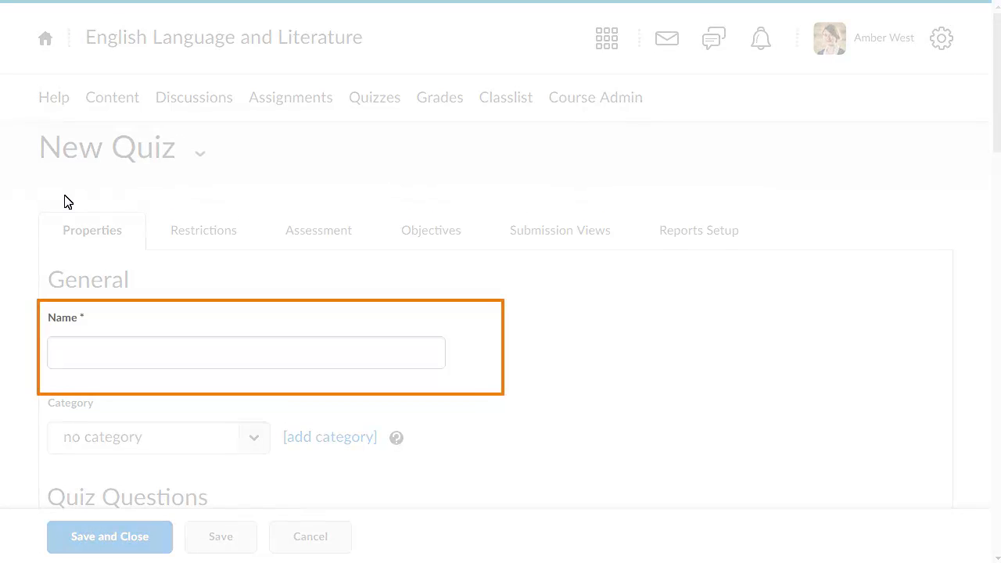
pyautogui.write('Poetry Quiz')
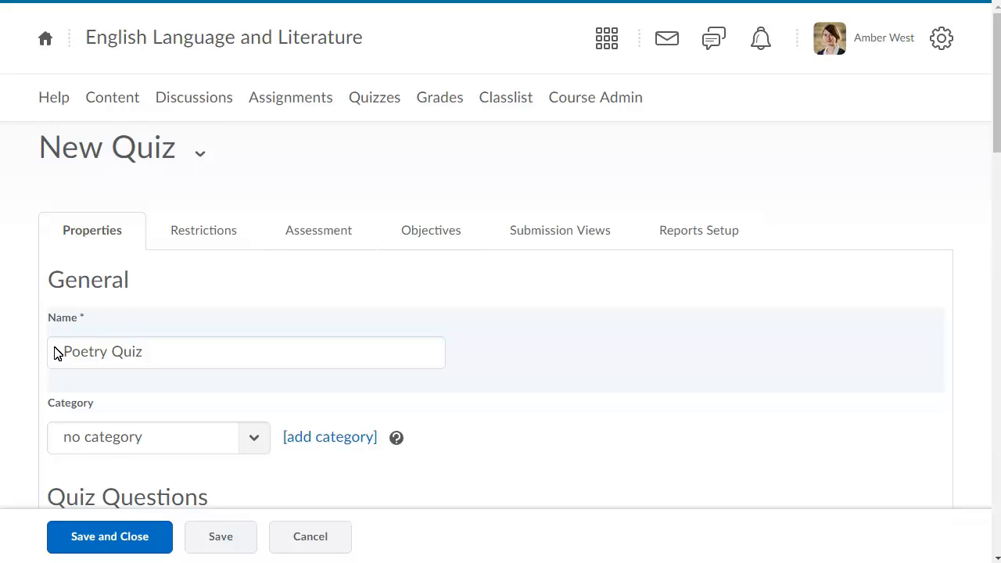
pyautogui.moveTo(993, 363)
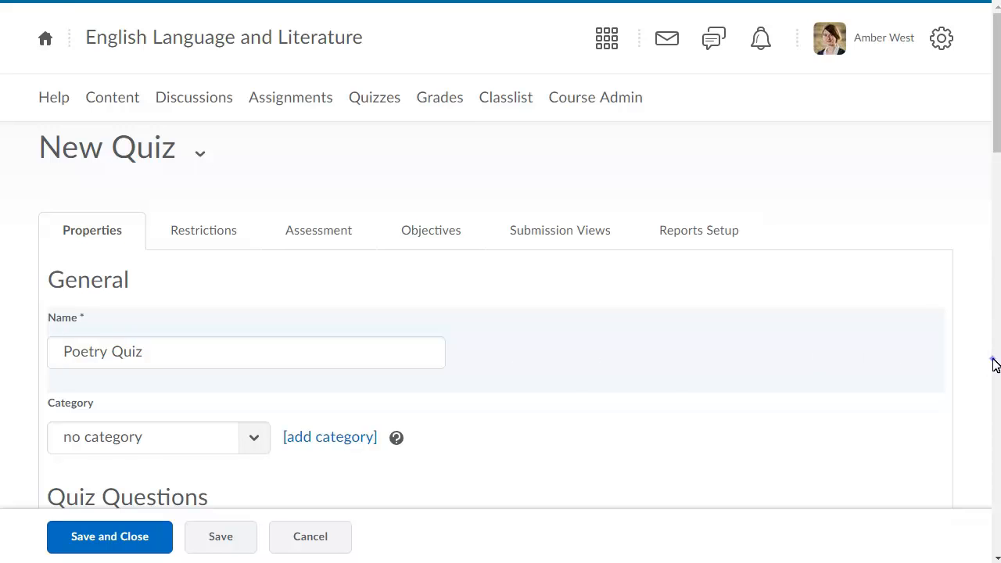
pyautogui.scroll(-3)
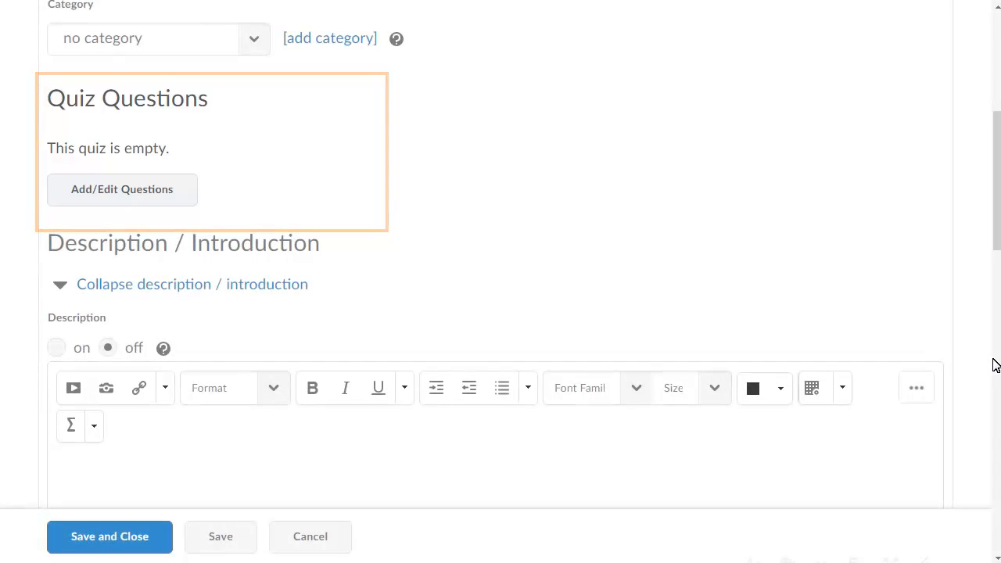
# Enter Add/Edit Questions and show the New question-type list
pyautogui.click(122, 187)
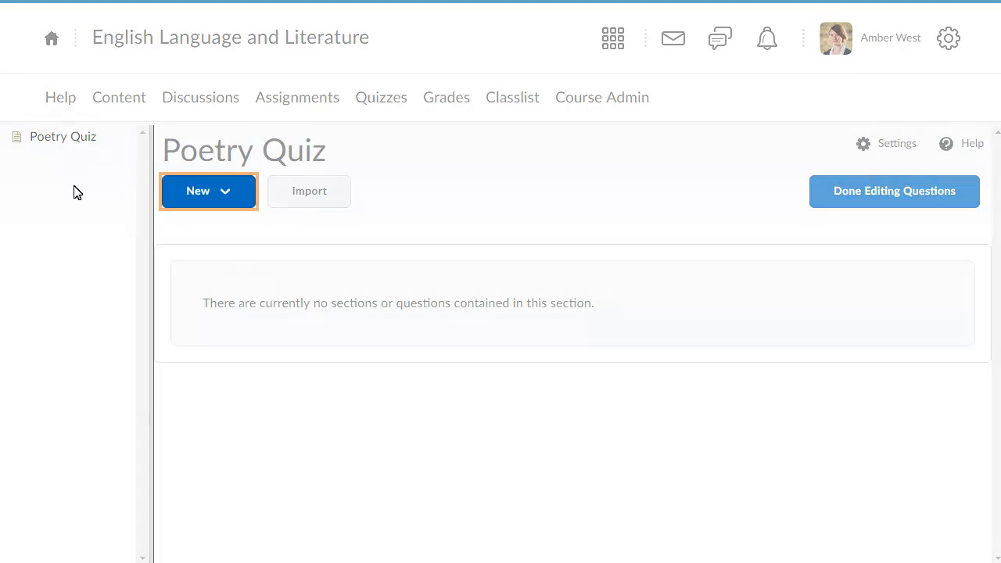
pyautogui.click(208, 191)
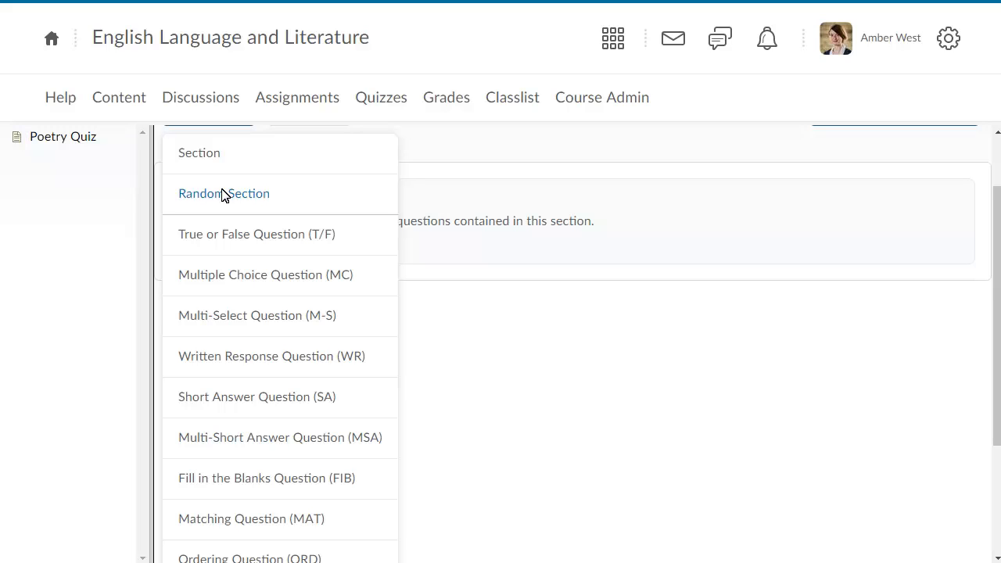
# Save a true/false question 'A haiku is a long, serious poem.' with False correct, worth 3 points
pyautogui.click(257, 235)
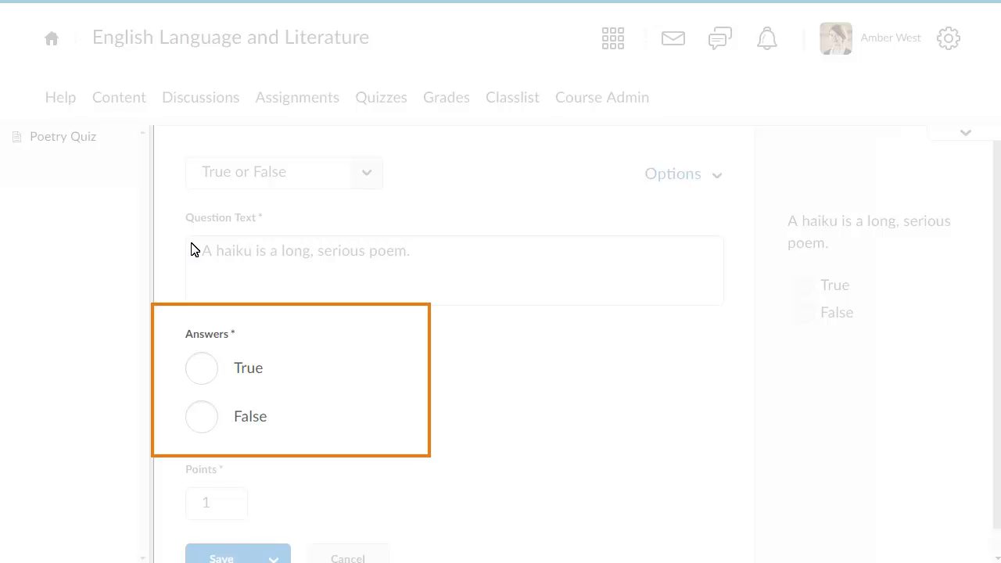
pyautogui.click(202, 416)
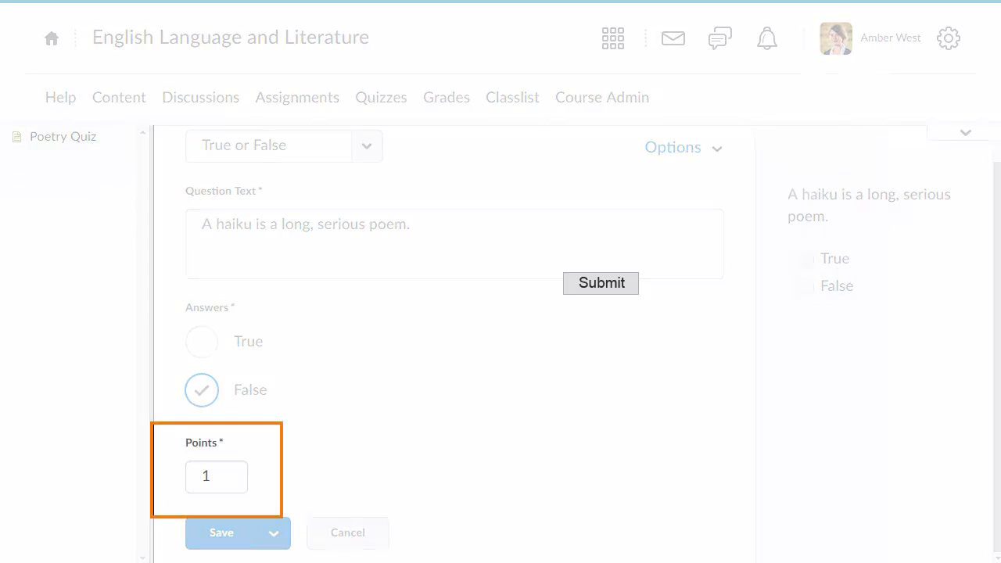
pyautogui.moveTo(216, 476)
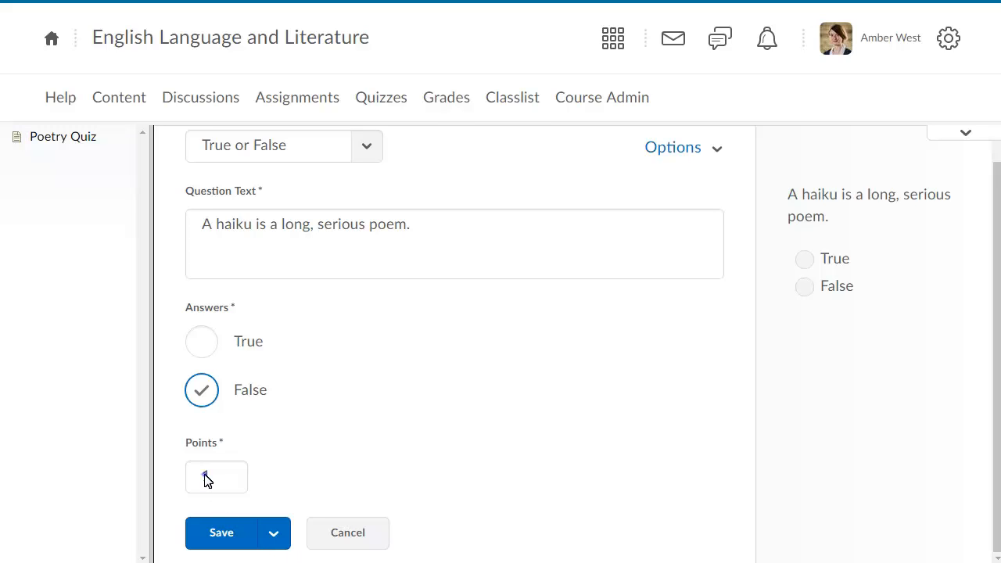
pyautogui.click(222, 532)
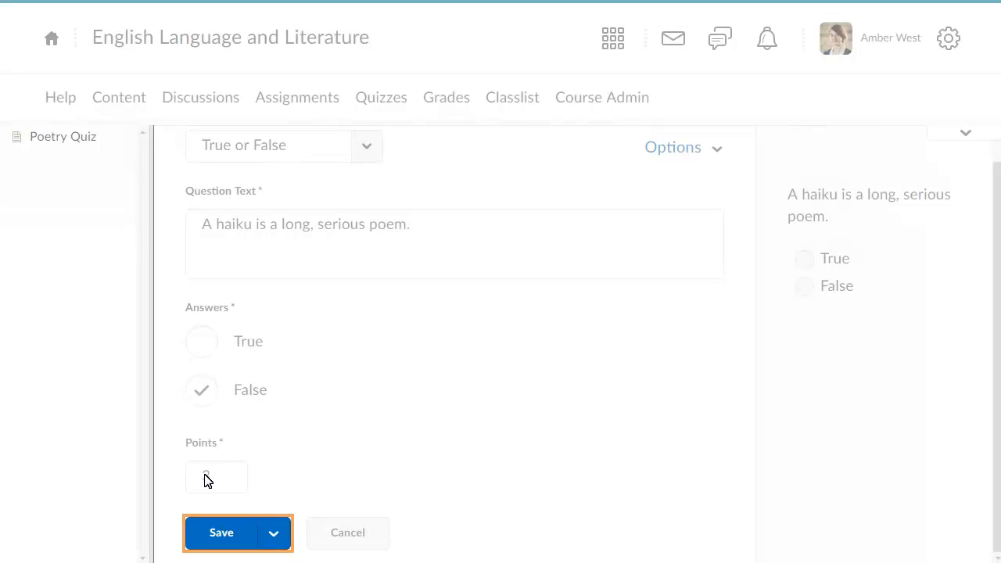
pyautogui.click(272, 532)
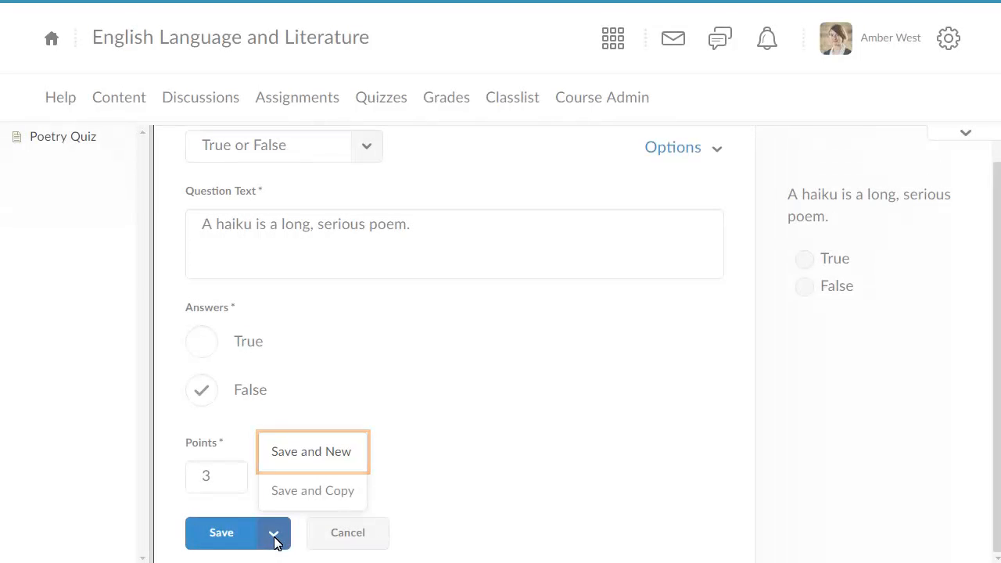
pyautogui.moveTo(313, 491)
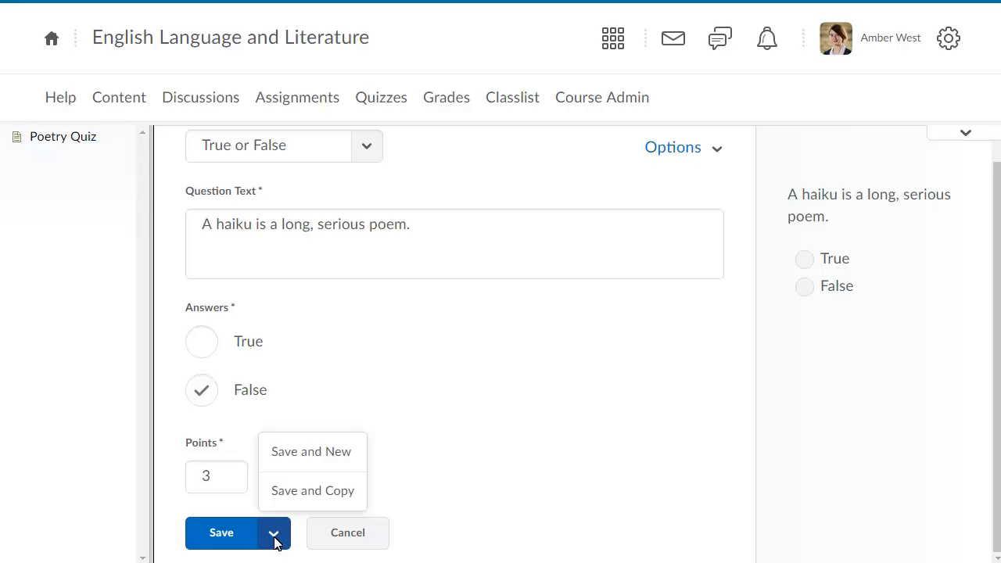
pyautogui.click(222, 532)
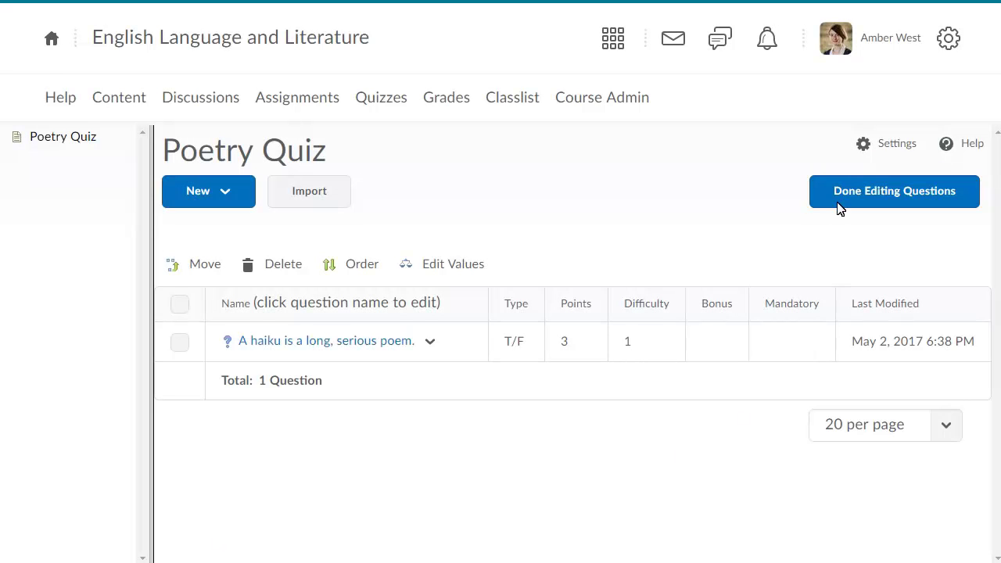
# Finish editing questions and enter the description 'This quiz covers course materials from module two...'
pyautogui.click(895, 191)
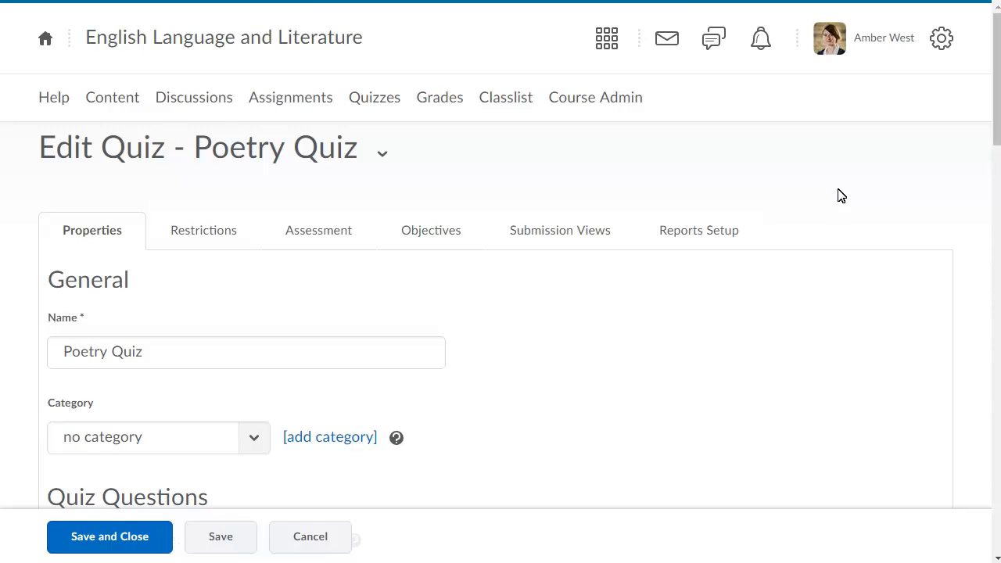
pyautogui.moveTo(995, 289)
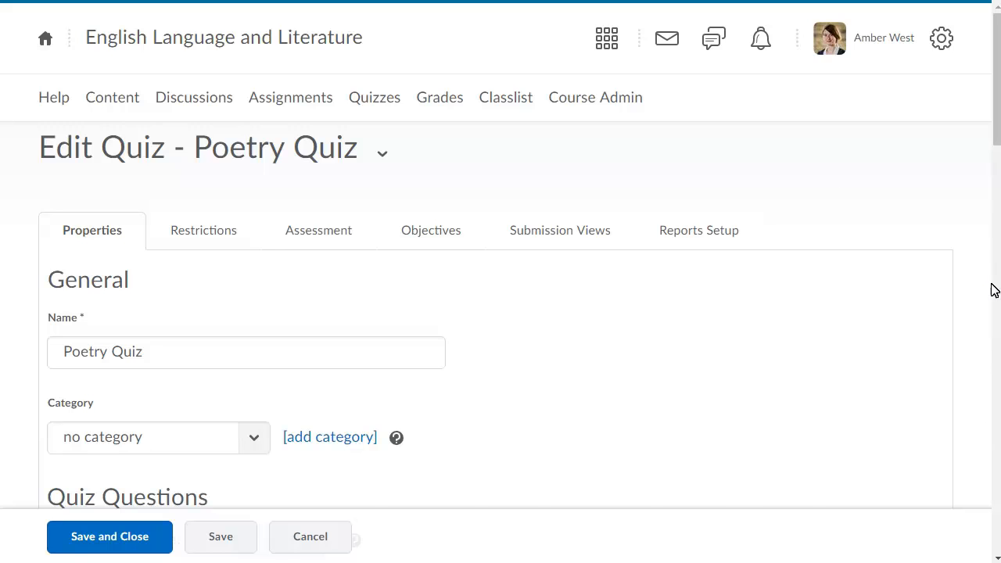
pyautogui.scroll(-3)
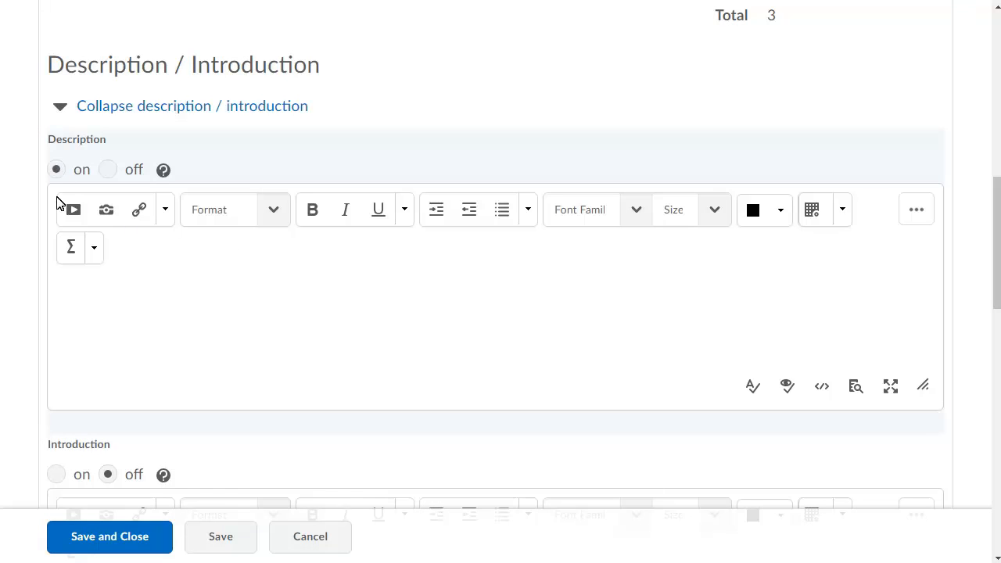
pyautogui.write('This quiz covers course materials from module two of this course. You will be tested on your knowledge of the genre of poetry.')
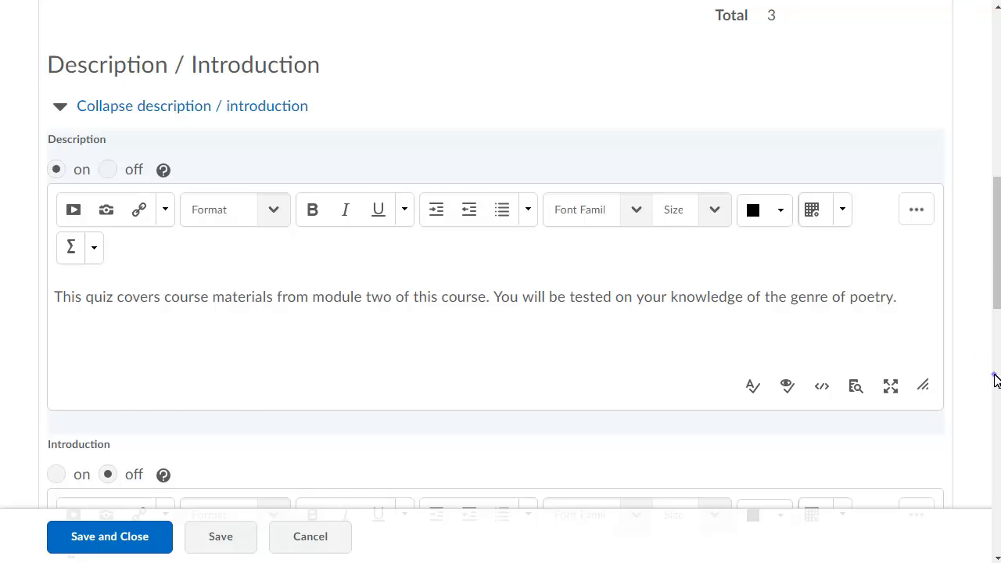
# Turn on the quiz Introduction about the genre of poetry
pyautogui.scroll(-3)
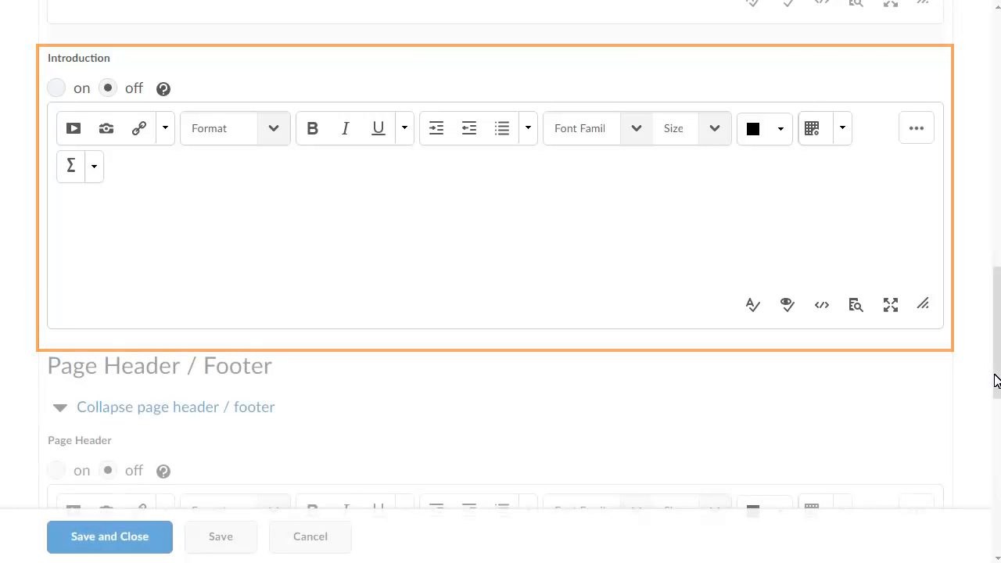
pyautogui.click(56, 88)
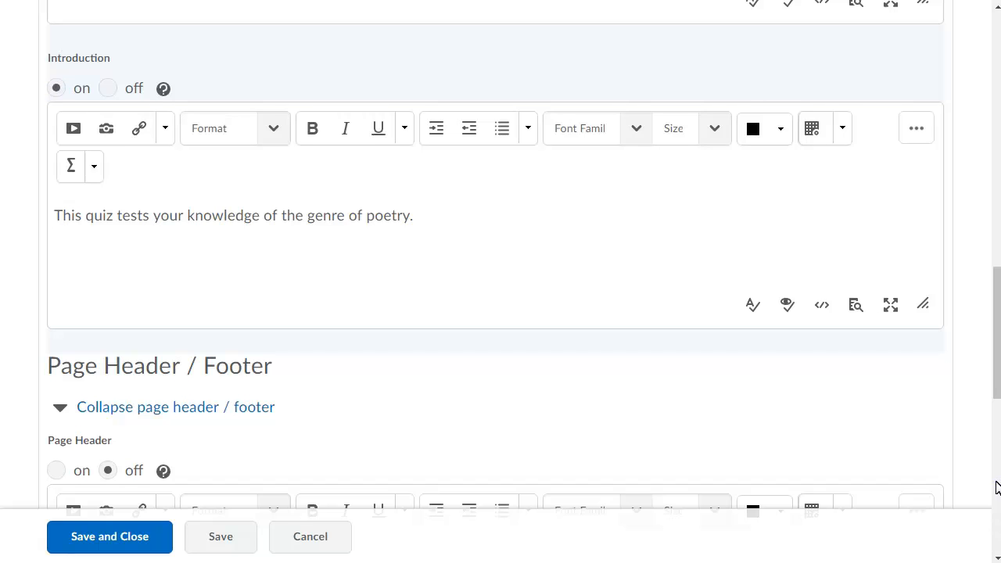
pyautogui.scroll(-3)
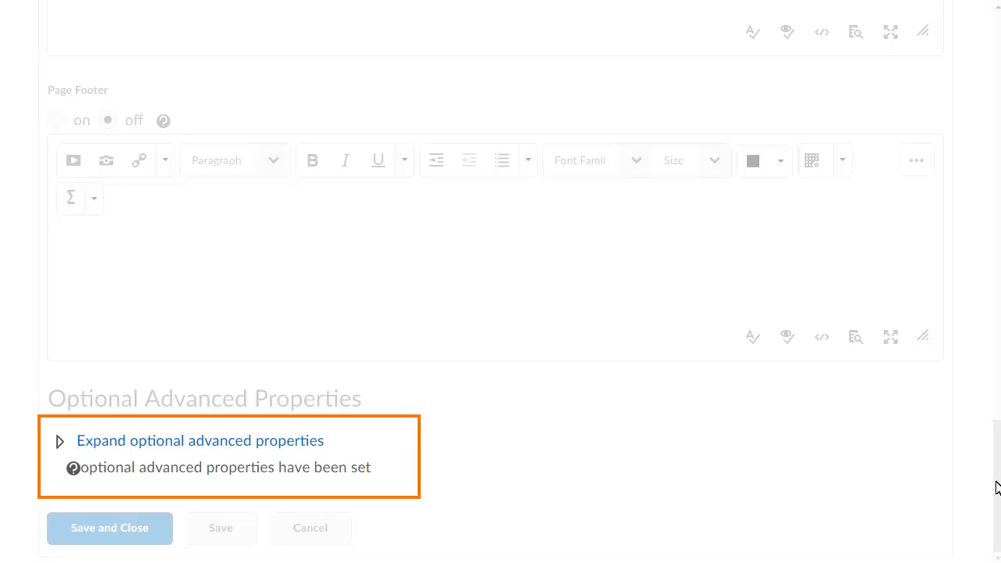
# Expand the optional advanced properties, review them, then Save and Close the quiz
pyautogui.click(200, 441)
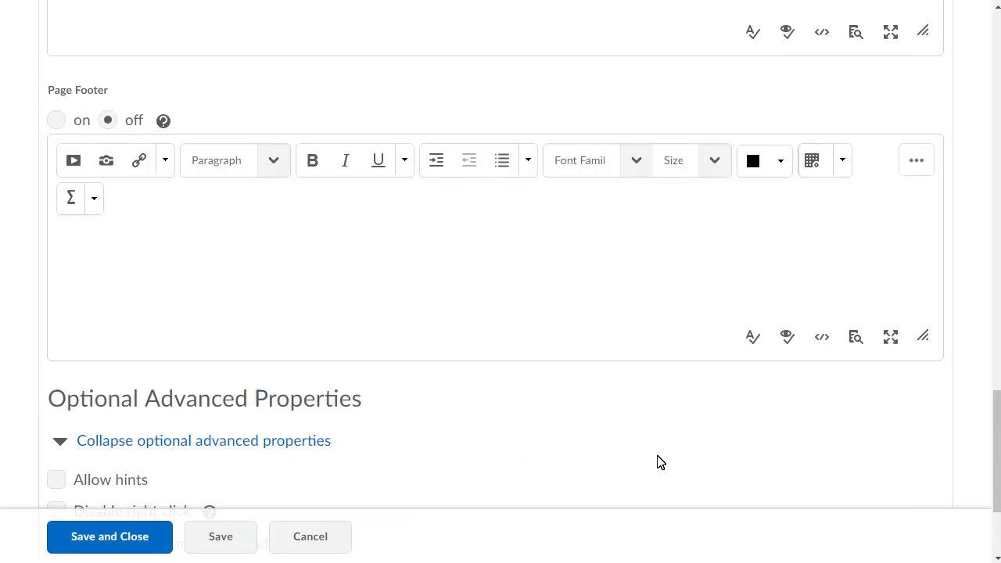
pyautogui.scroll(-3)
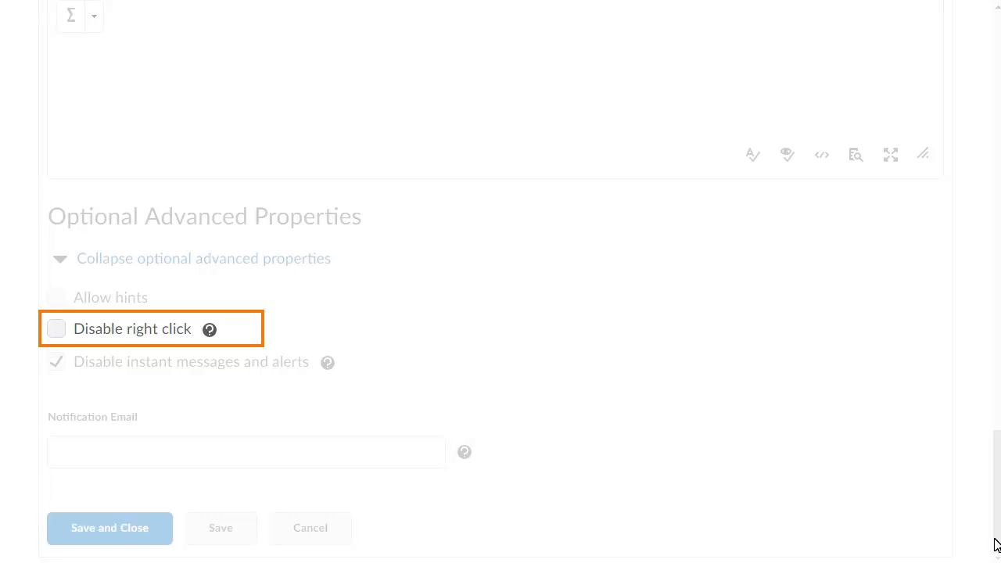
pyautogui.moveTo(210, 328)
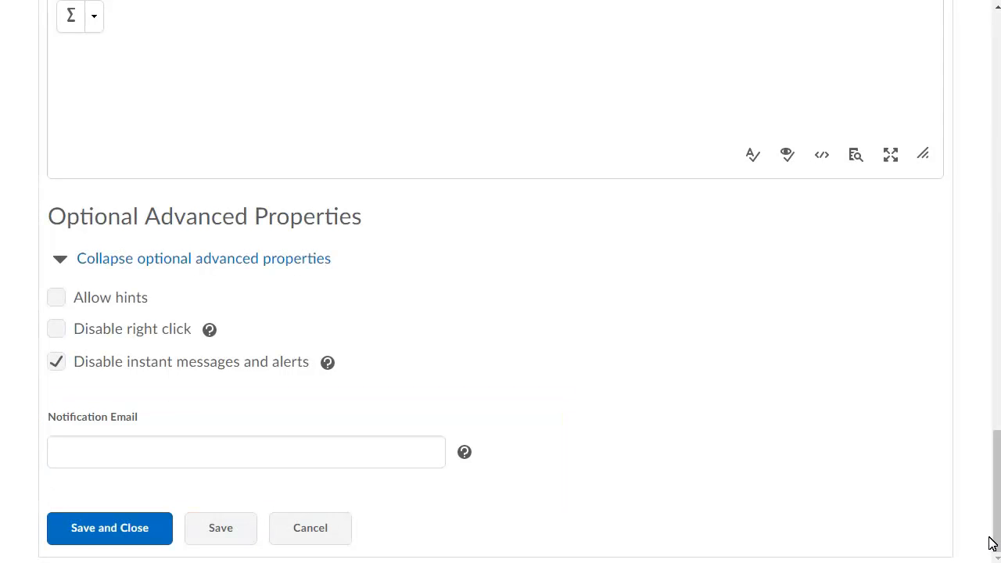
pyautogui.click(110, 528)
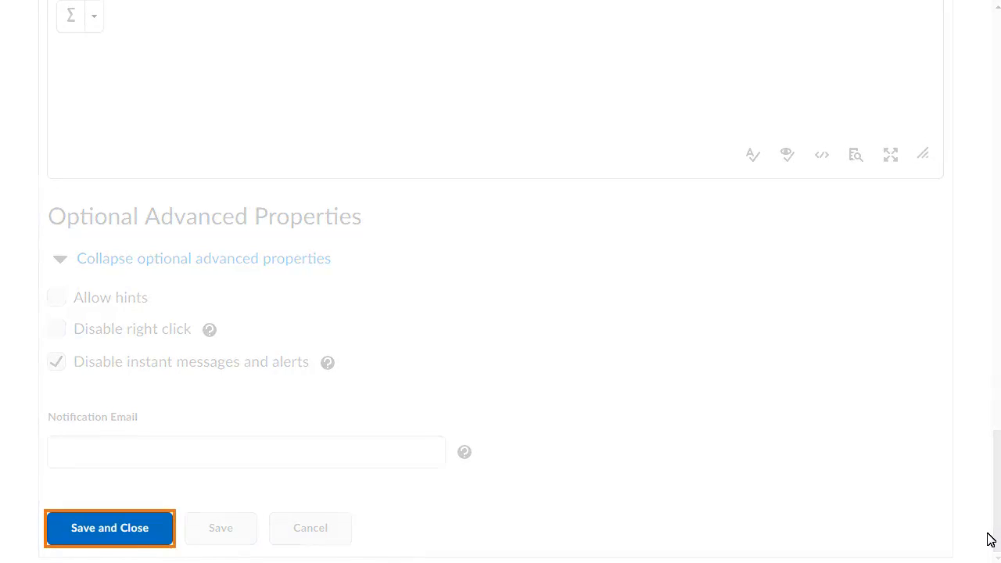